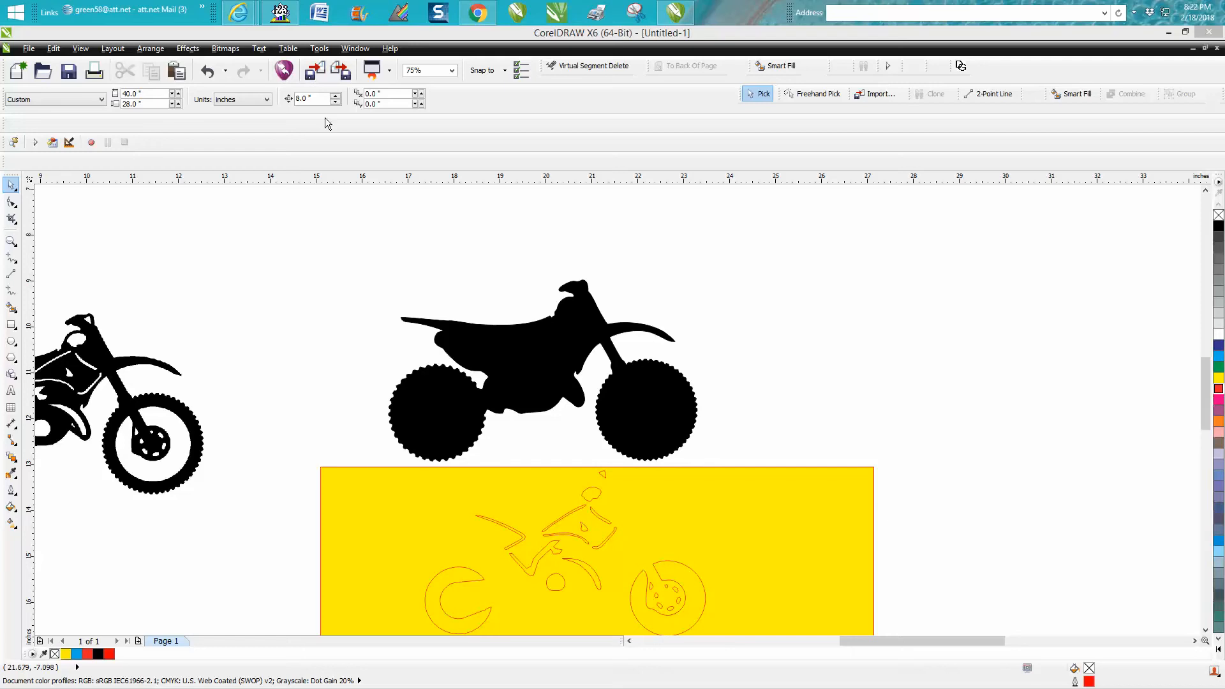
Select the middle bike silhouette and undo the merge to restore its white interior cutouts
click(541, 370)
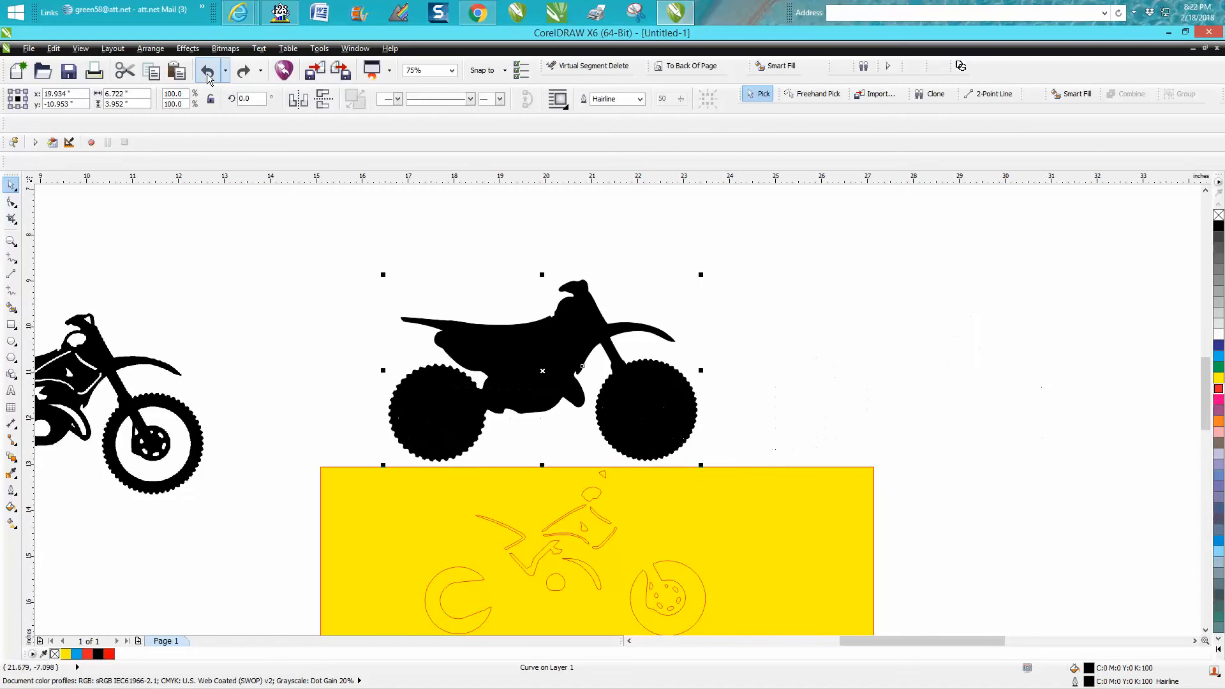
click(206, 71)
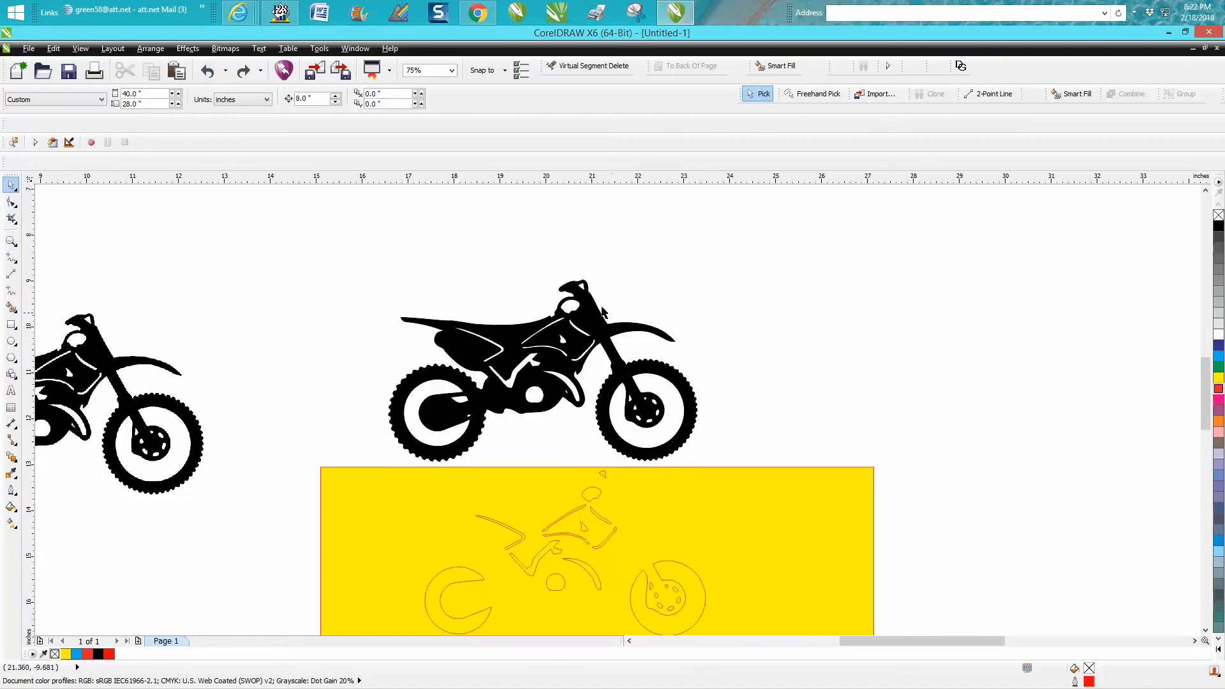
mouse_move(754, 422)
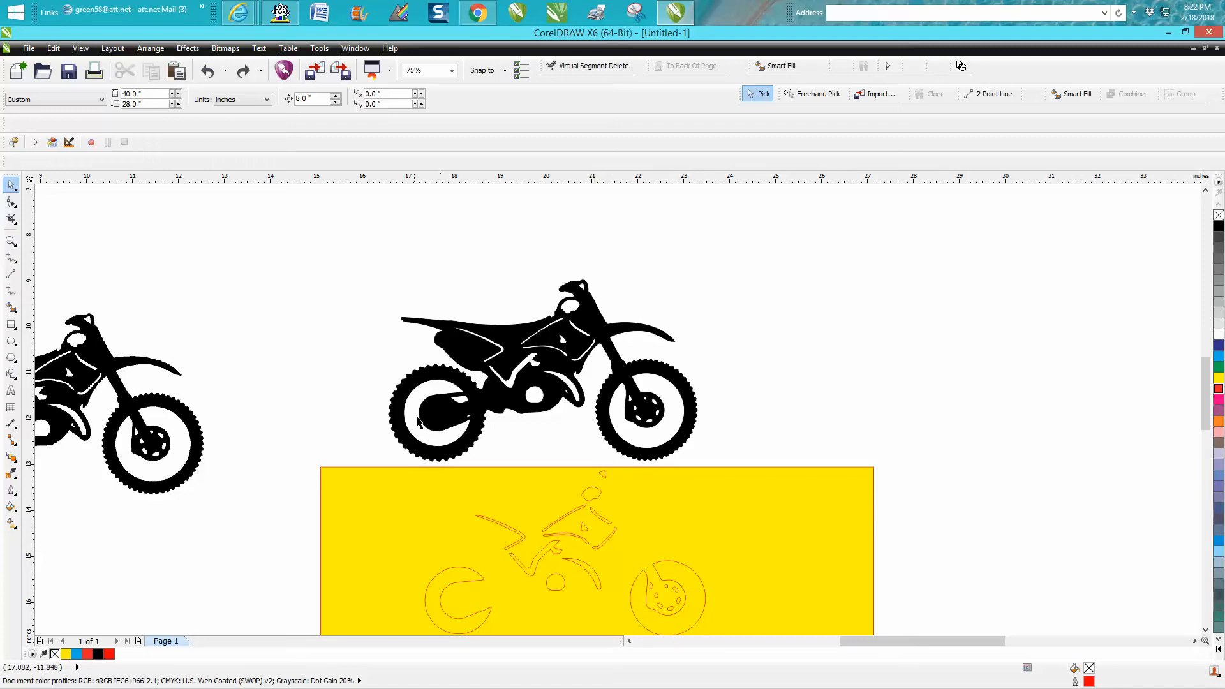
mouse_move(459, 268)
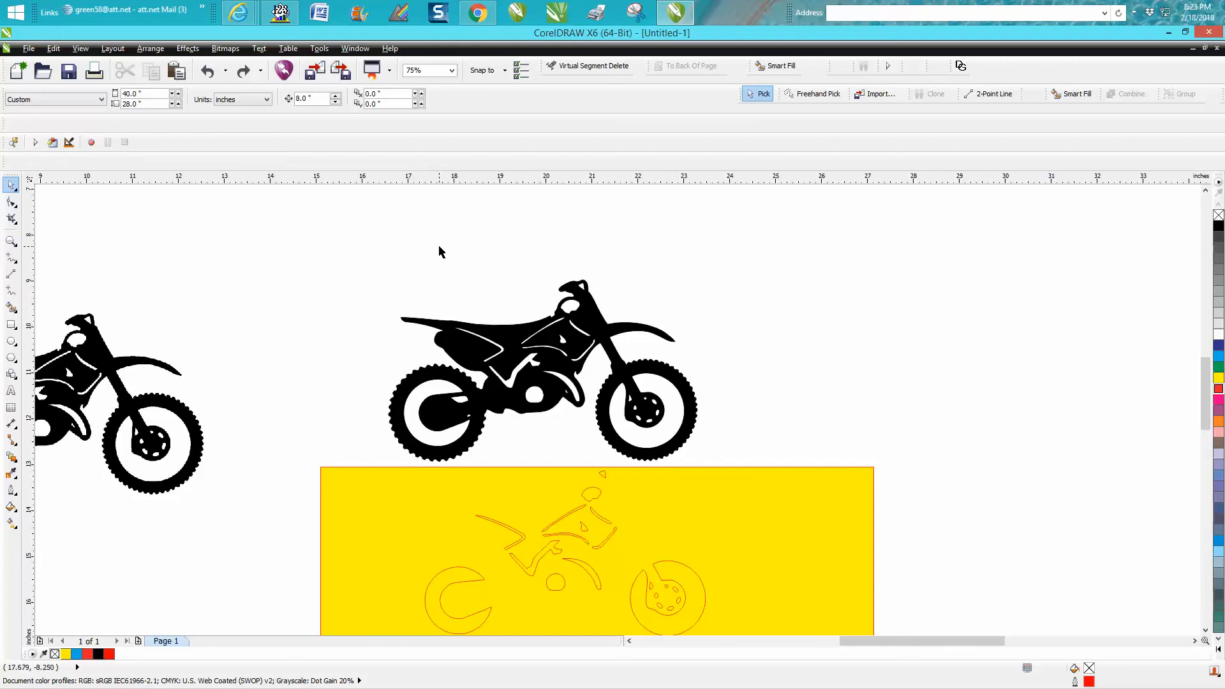
mouse_move(445, 252)
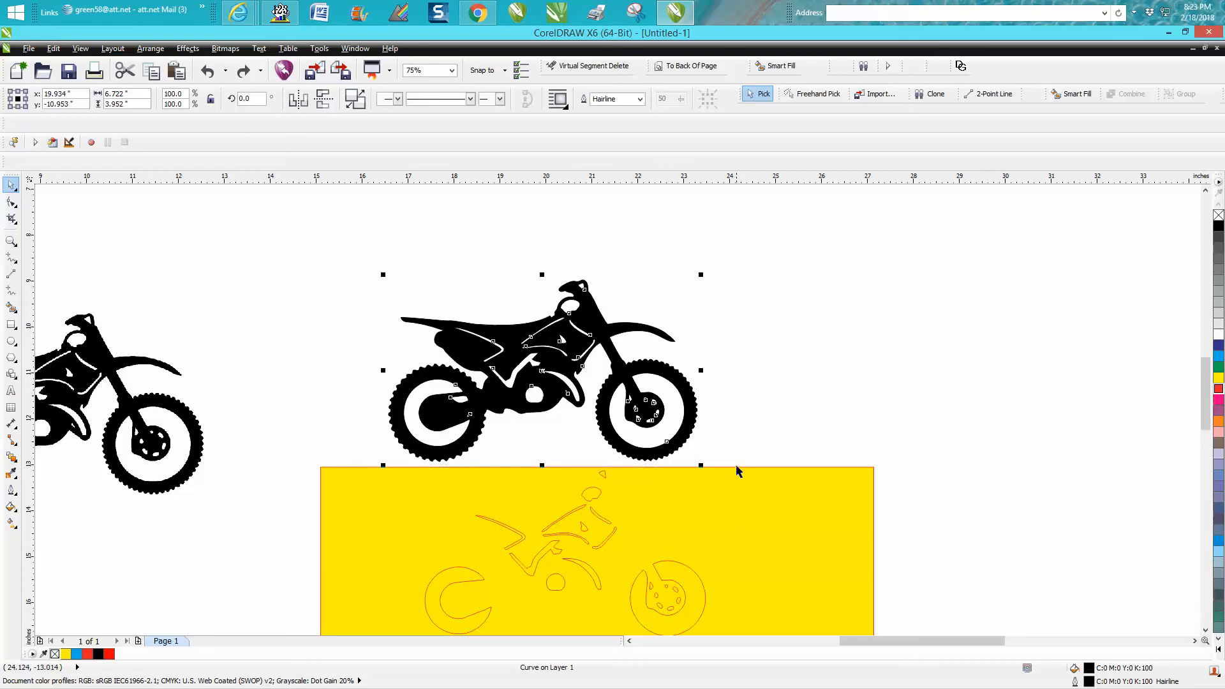
Fill all 24 bike pieces solid black and create a red outer boundary beside the bike
click(150, 48)
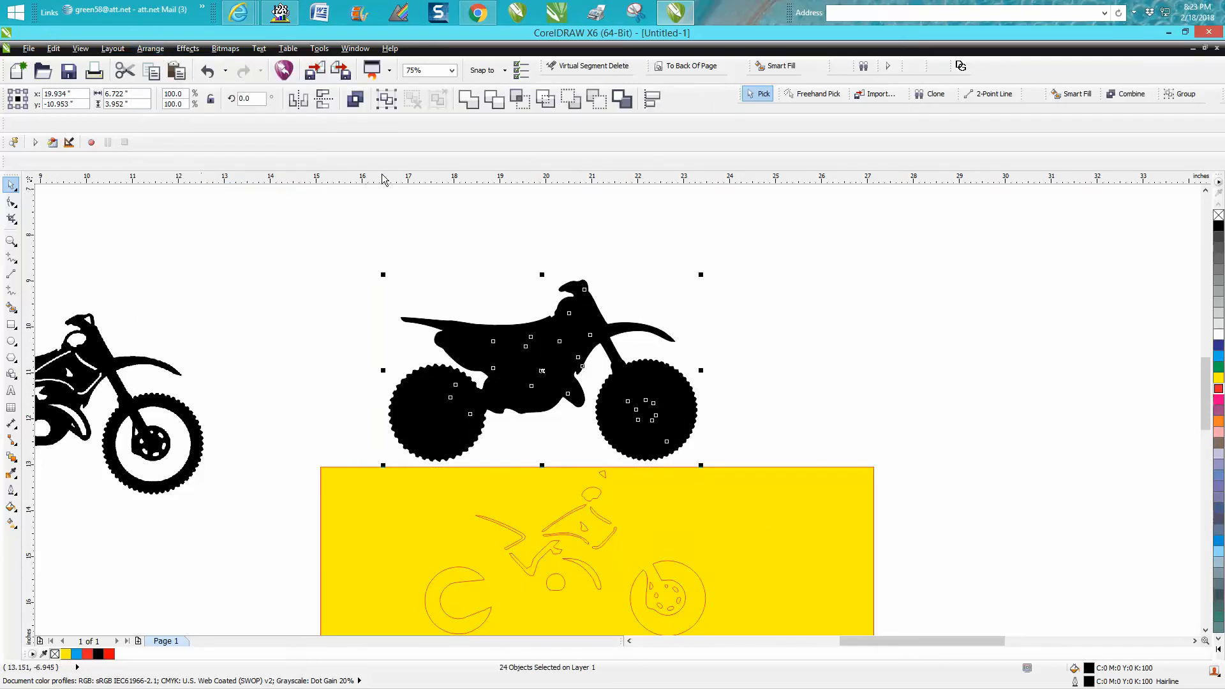
mouse_move(621, 100)
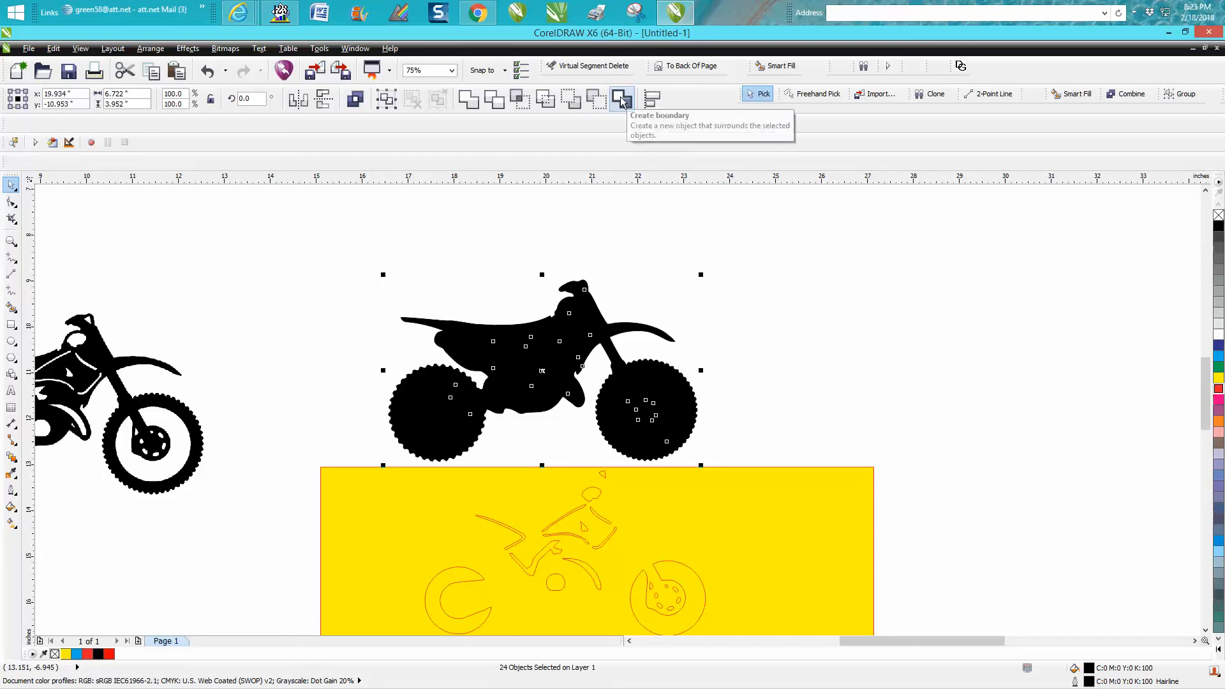
click(620, 97)
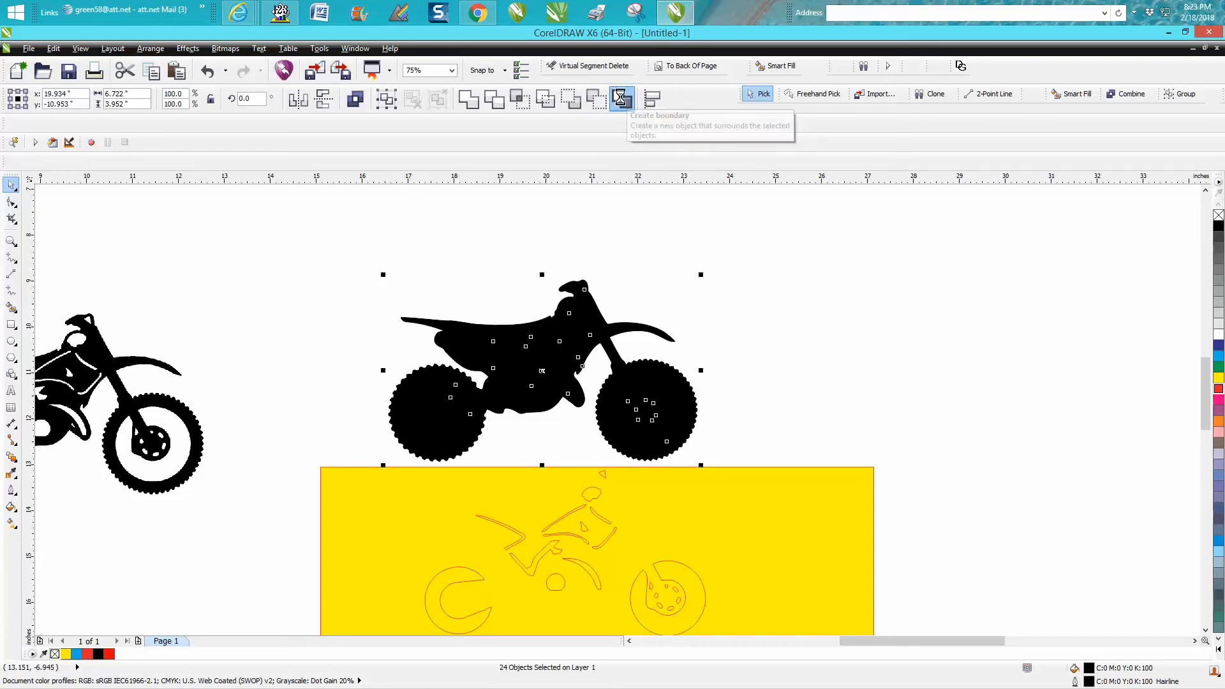
click(621, 97)
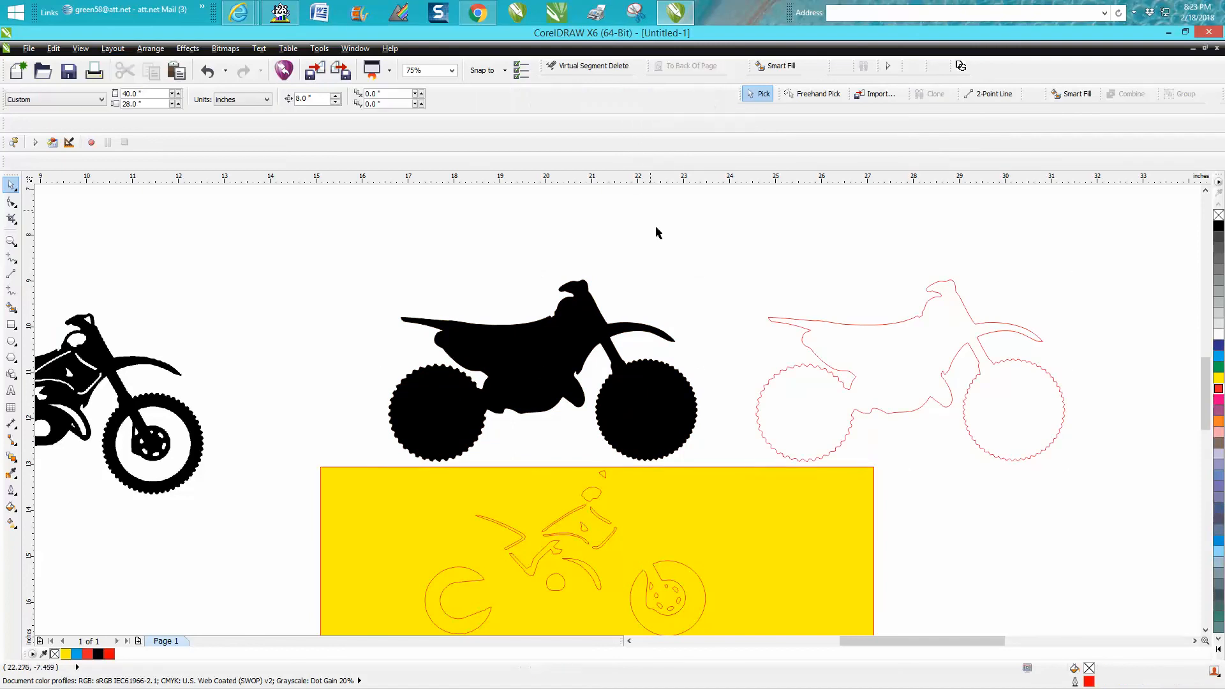
mouse_move(694, 398)
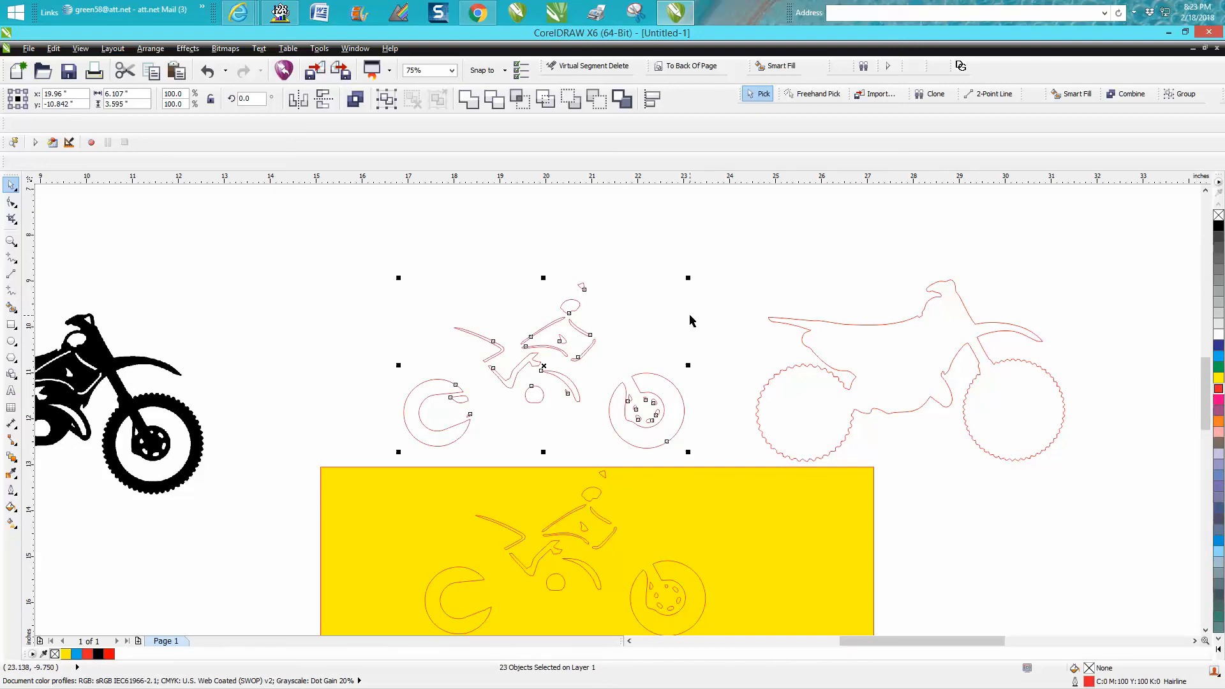
Drag the red interior outlines onto the outer boundary to assemble the bike cut path
drag(541, 365, 926, 412)
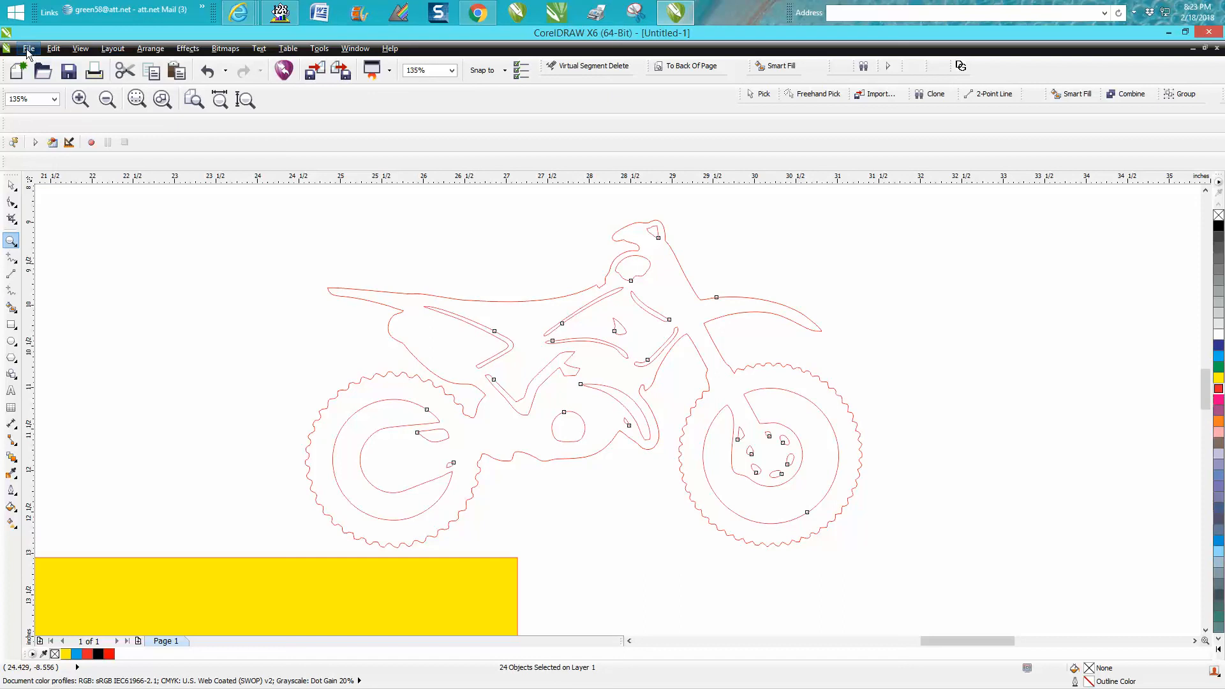
mouse_move(334, 275)
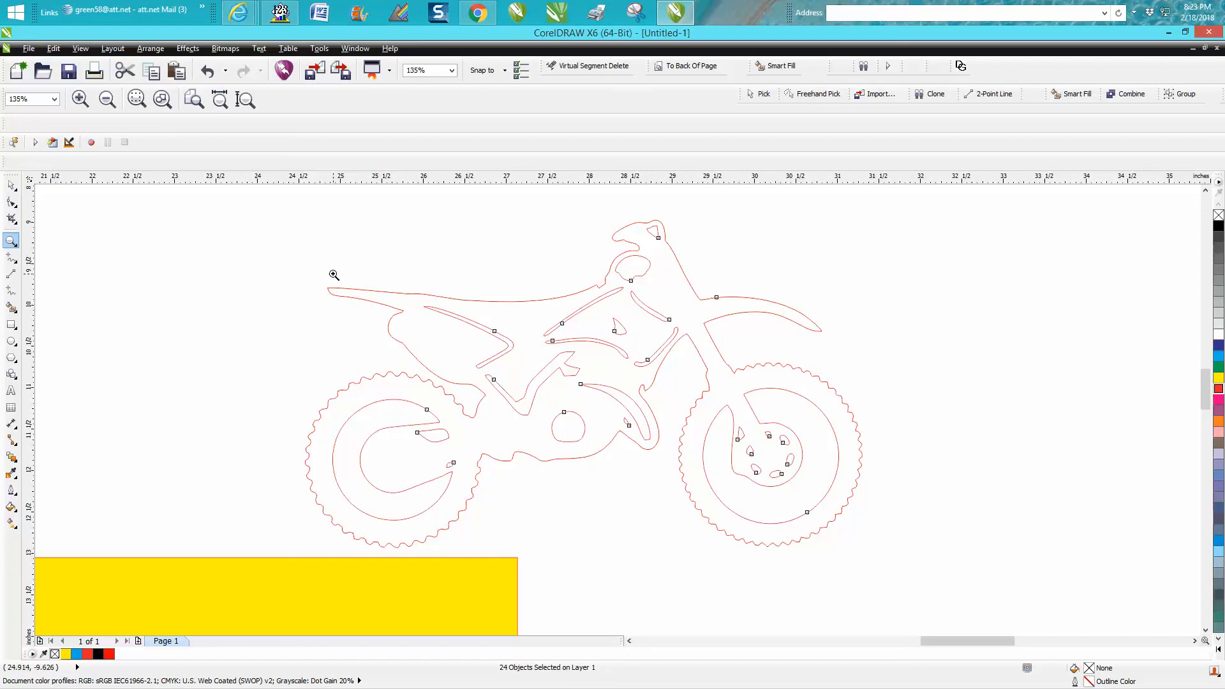